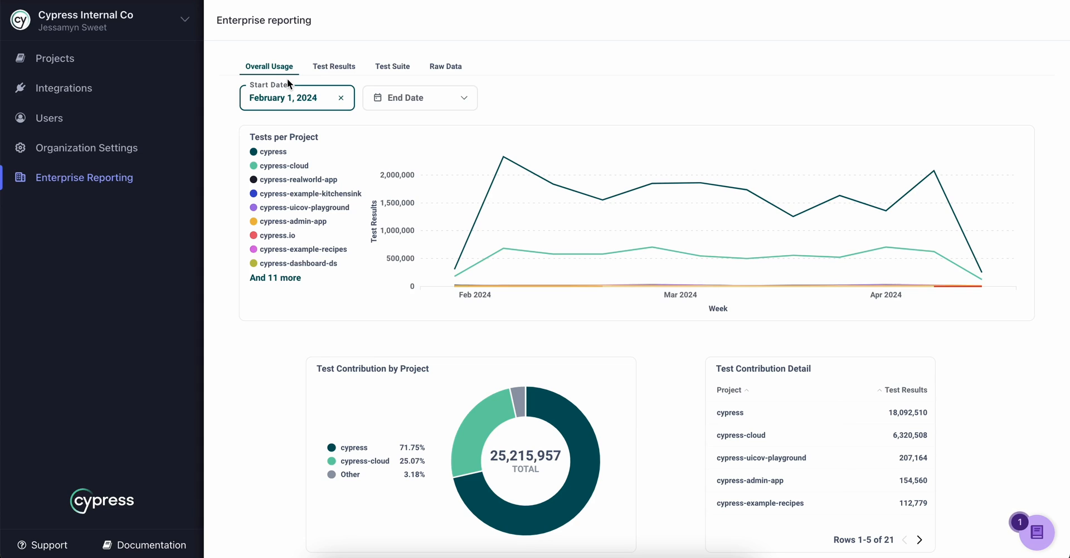
# - Review the remaining Overall Usage charts at the bottom of the report
pyautogui.scroll(-3)
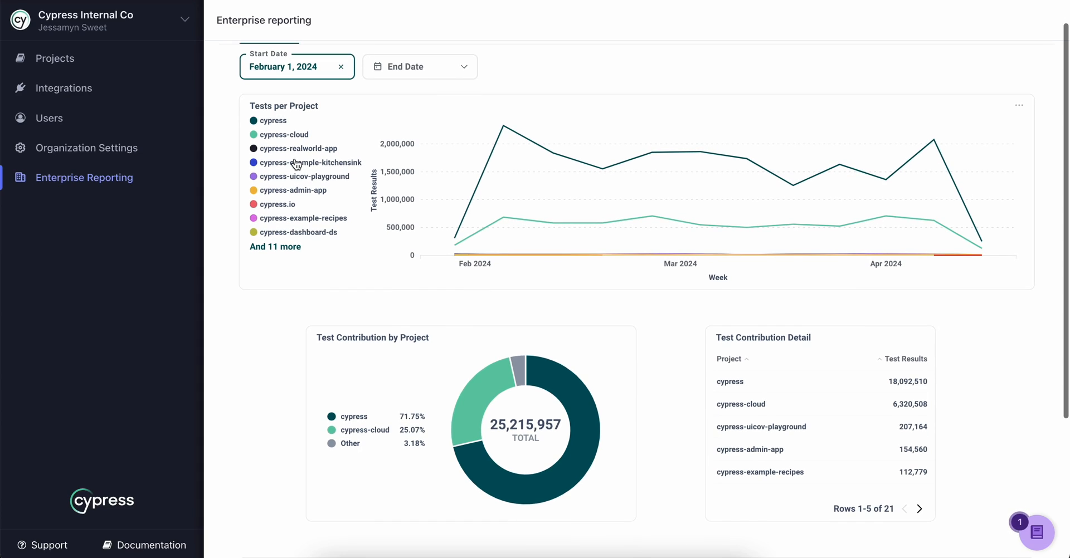
pyautogui.moveTo(534, 149)
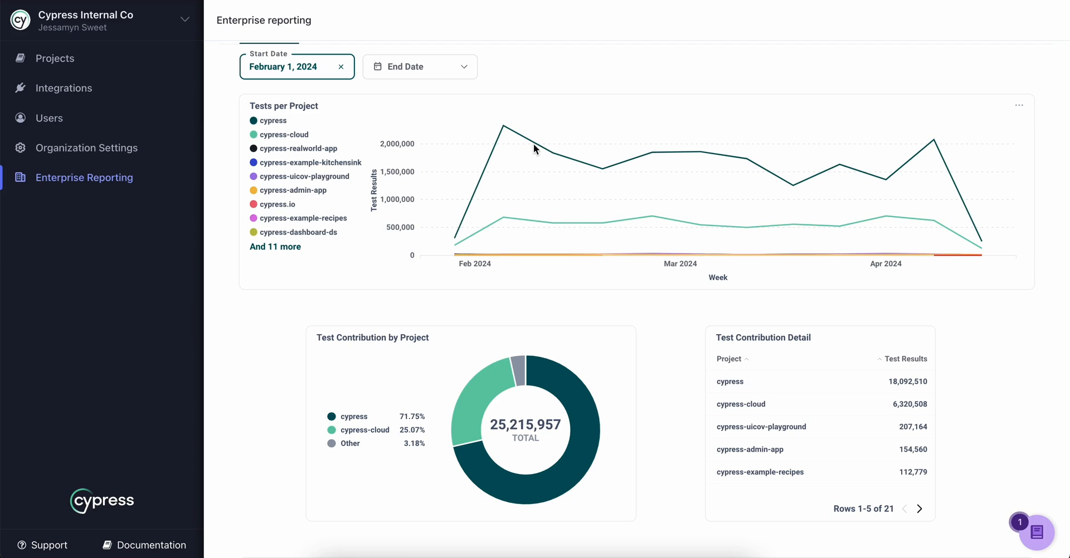
pyautogui.moveTo(603, 169)
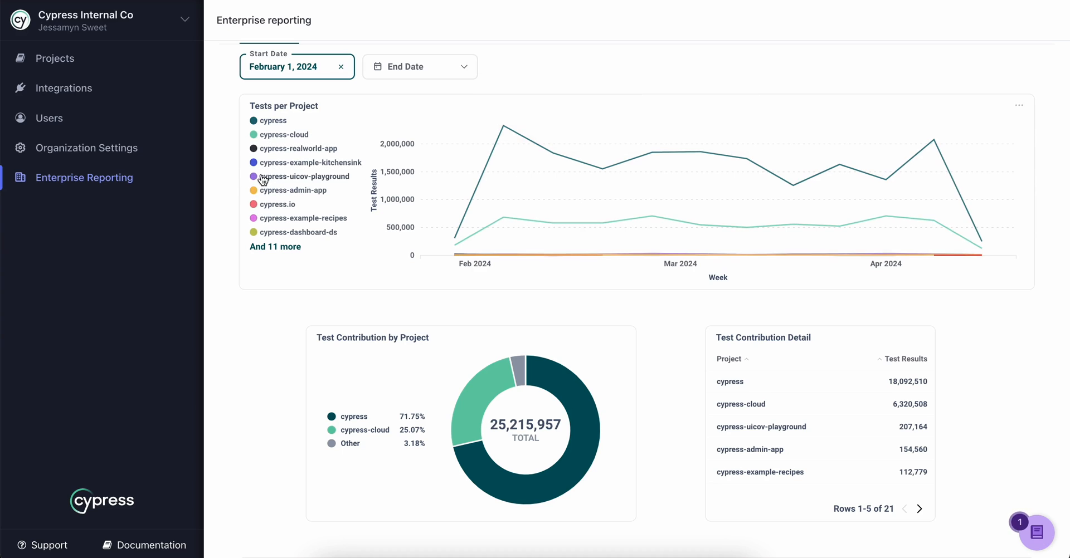
pyautogui.scroll(-3)
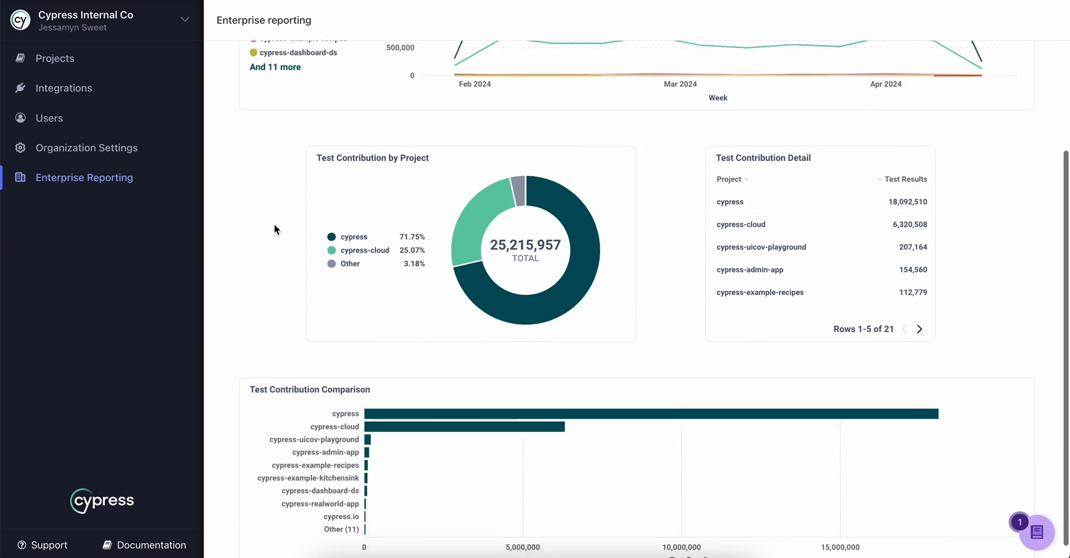
pyautogui.scroll(-3)
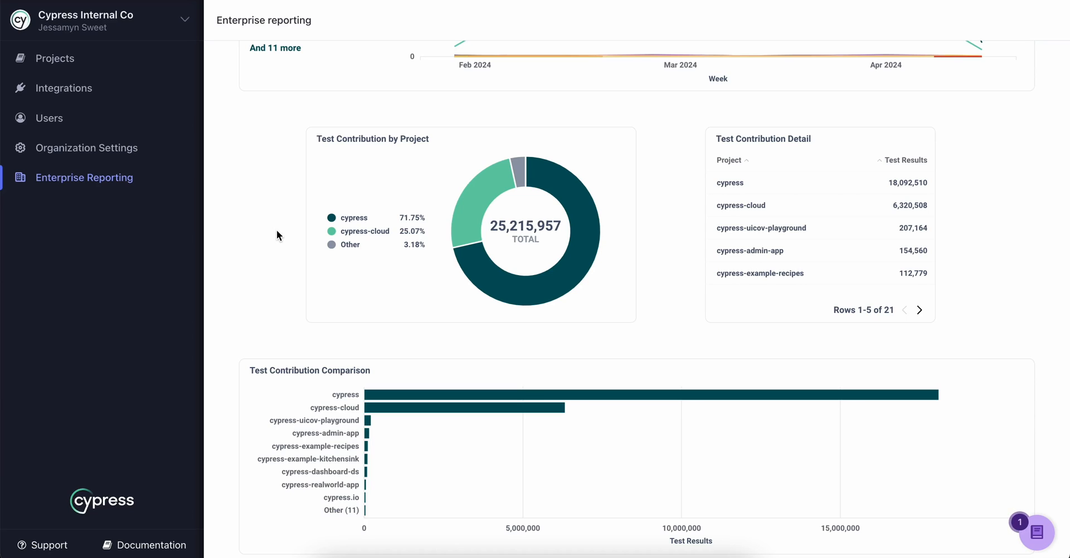
# - Switch to Test Results and review Status by Build, Spec and Individual Test charts
pyautogui.click(333, 67)
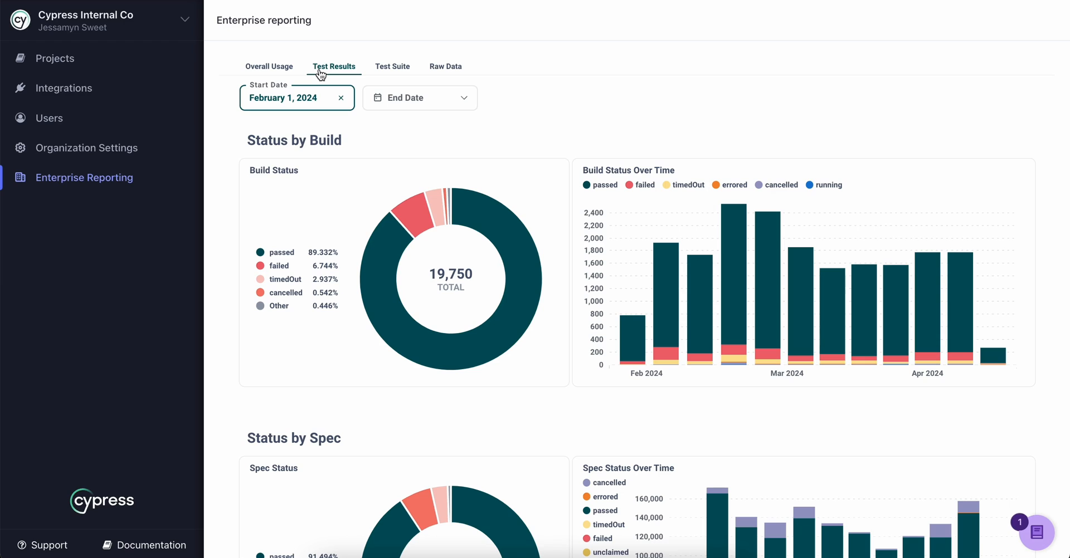
pyautogui.scroll(-3)
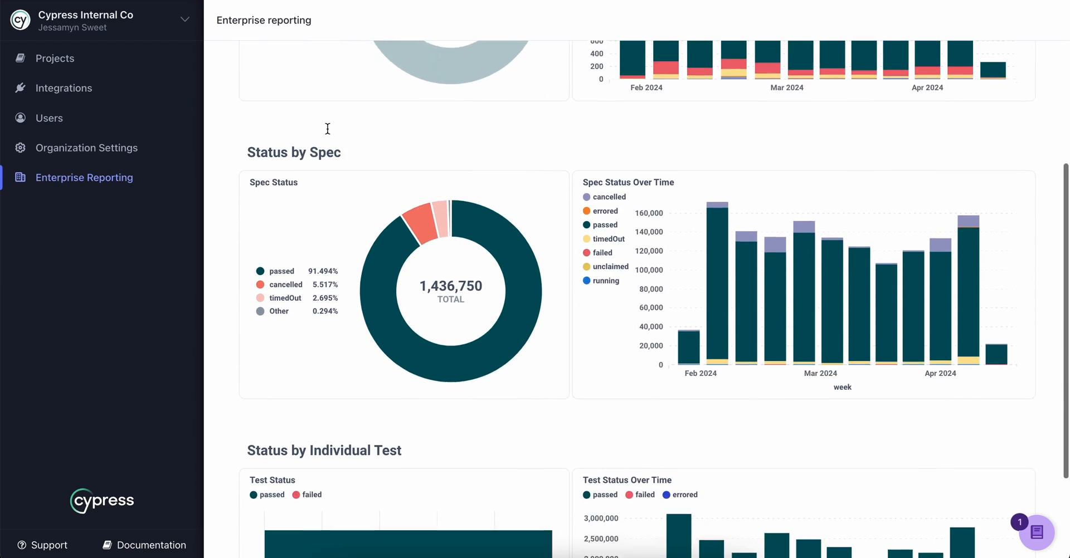
pyautogui.scroll(-3)
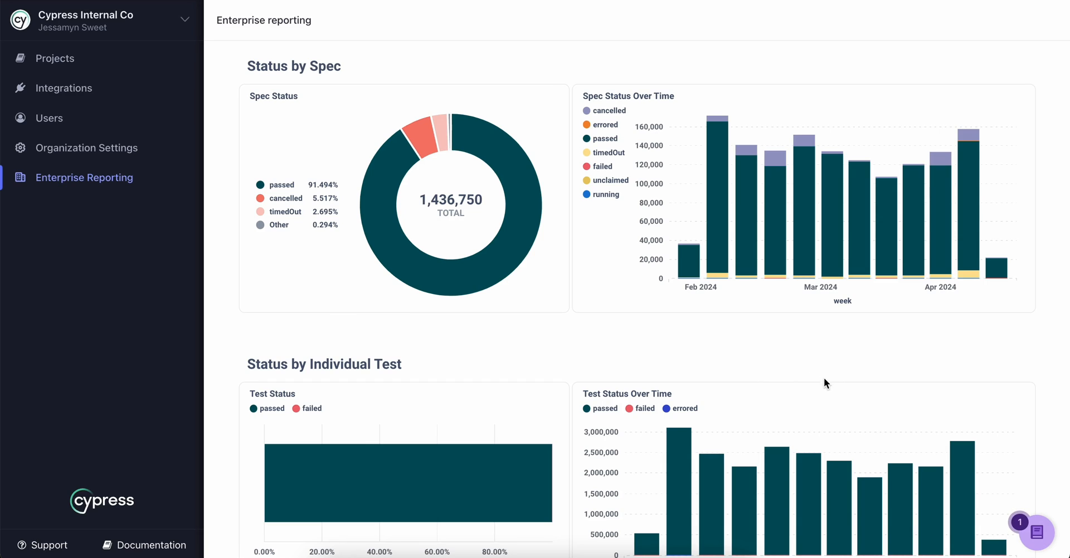
pyautogui.scroll(-3)
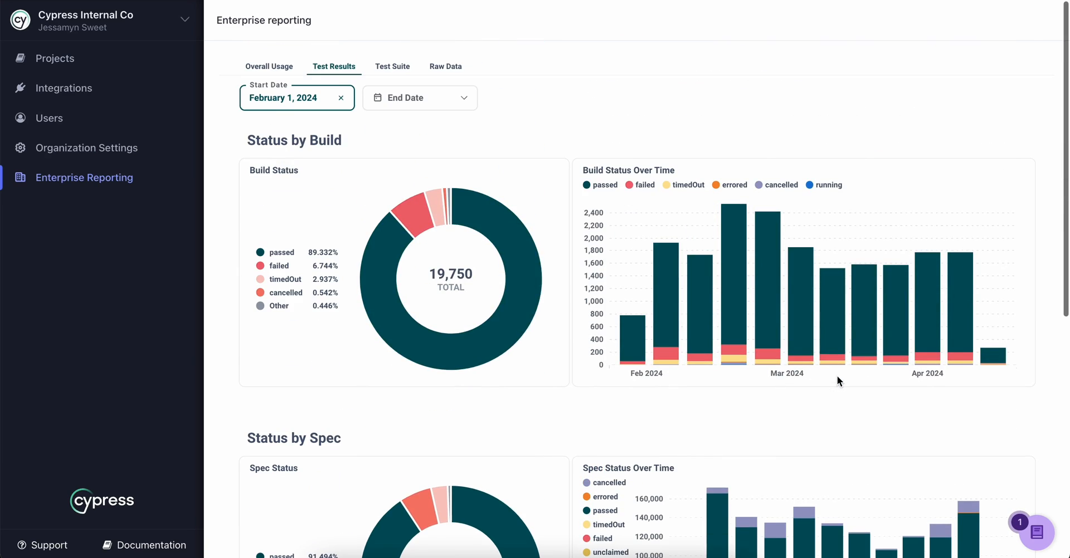
# - Switch to Test Suite and review Spec Type, Project Flake Over Time and Cypress Build Version charts
pyautogui.click(392, 66)
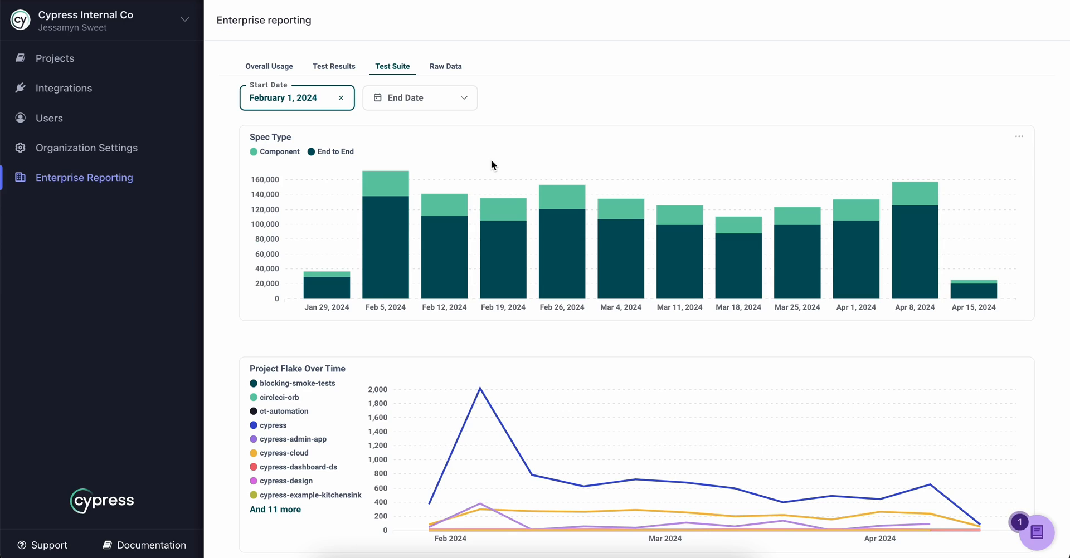
pyautogui.moveTo(502, 226)
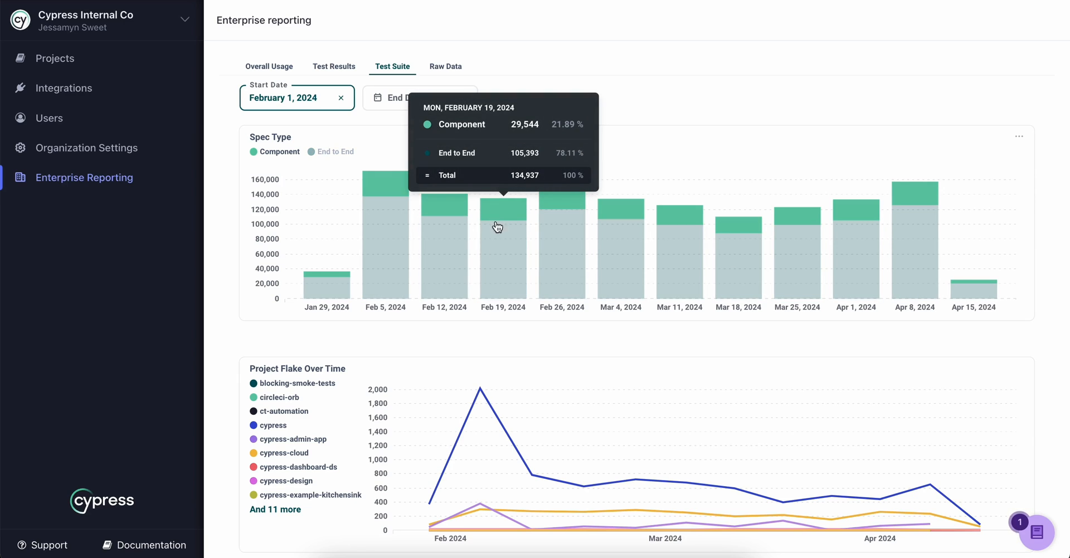
pyautogui.scroll(-3)
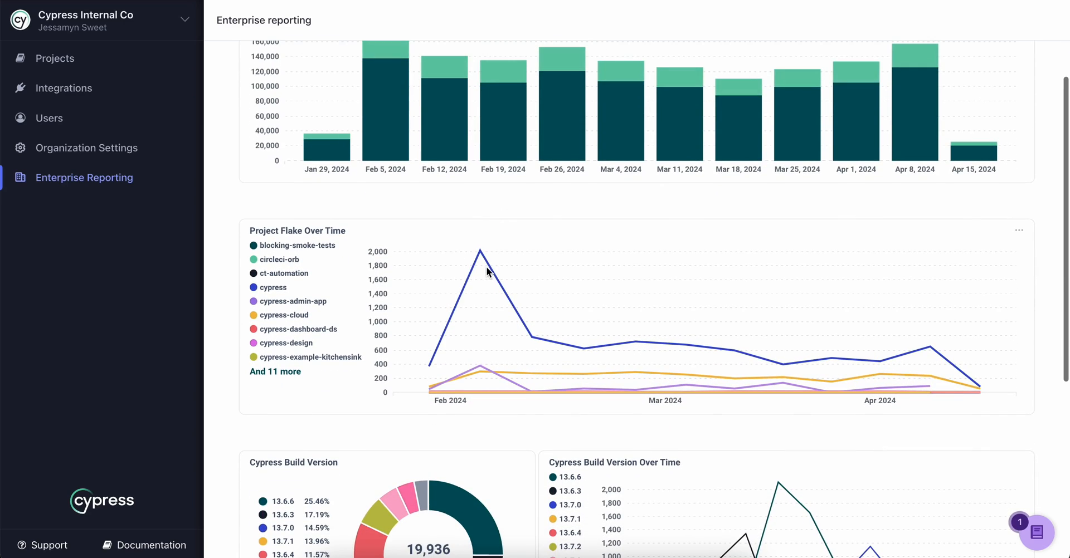
pyautogui.moveTo(570, 354)
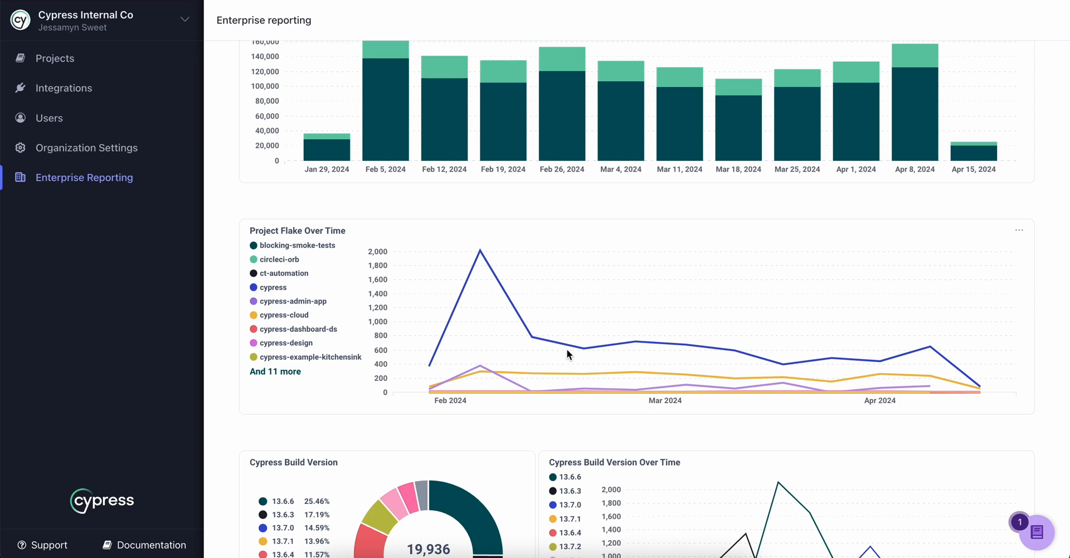
pyautogui.scroll(-3)
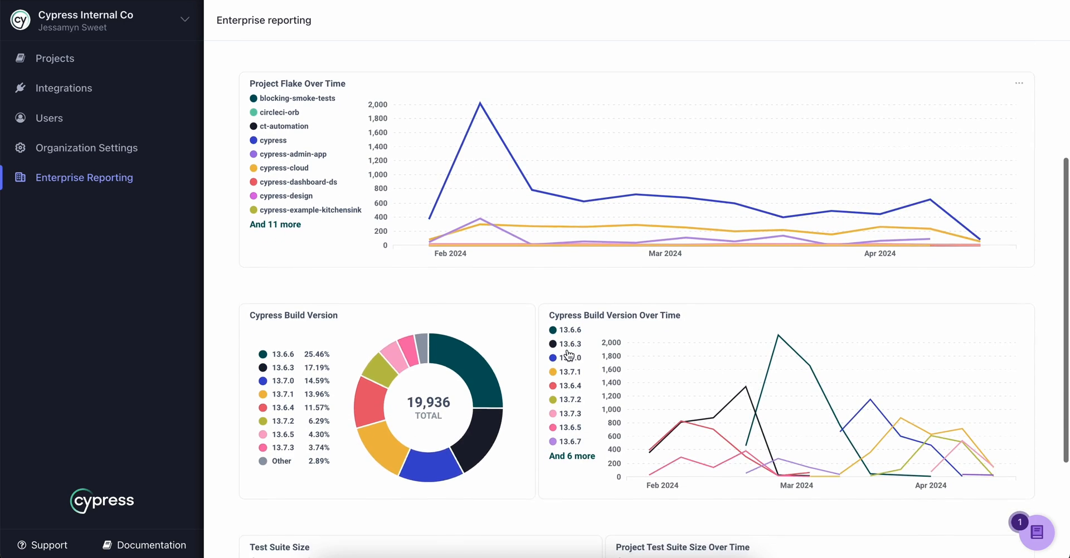
pyautogui.scroll(-3)
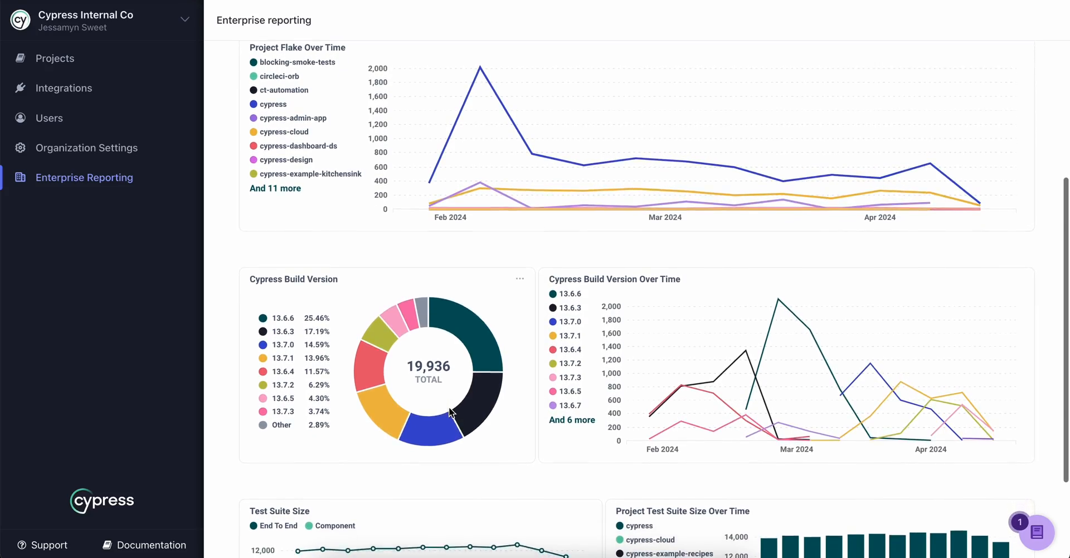
pyautogui.scroll(-3)
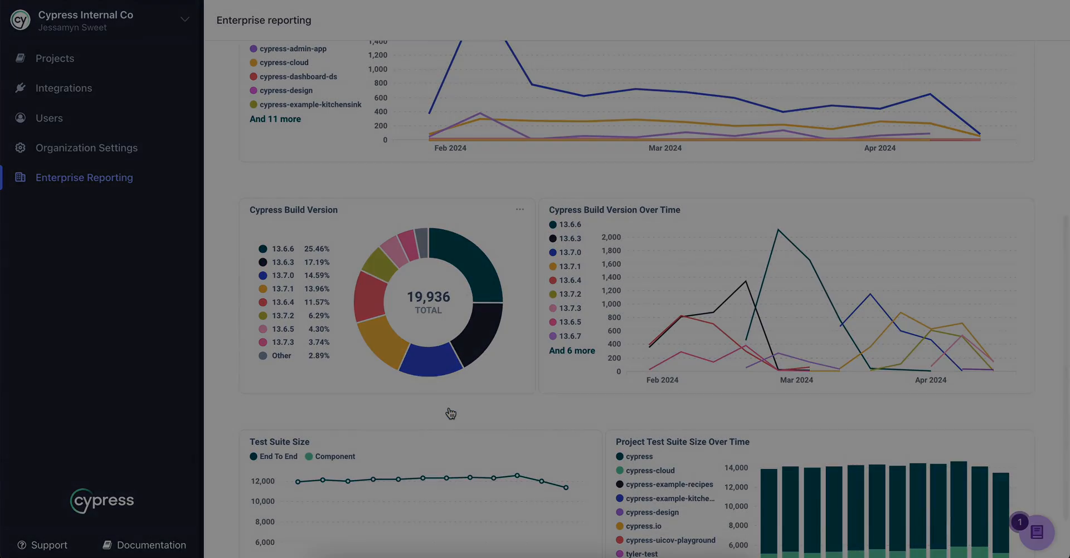